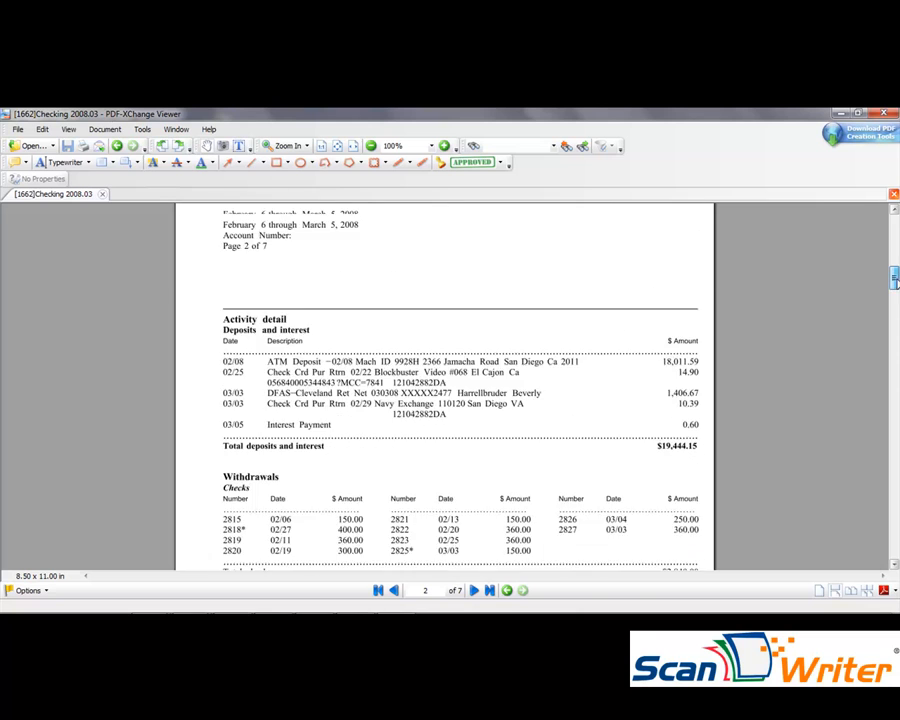
# - Review the statement's activity detail, then read transactions from the saved statement image
pyautogui.click(392, 590)
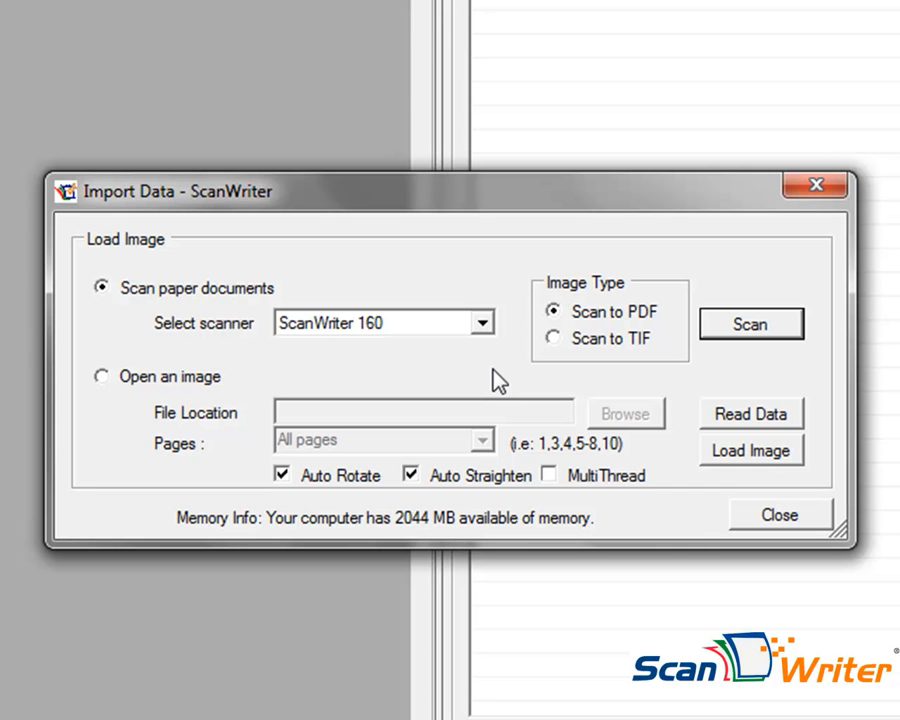
pyautogui.click(100, 376)
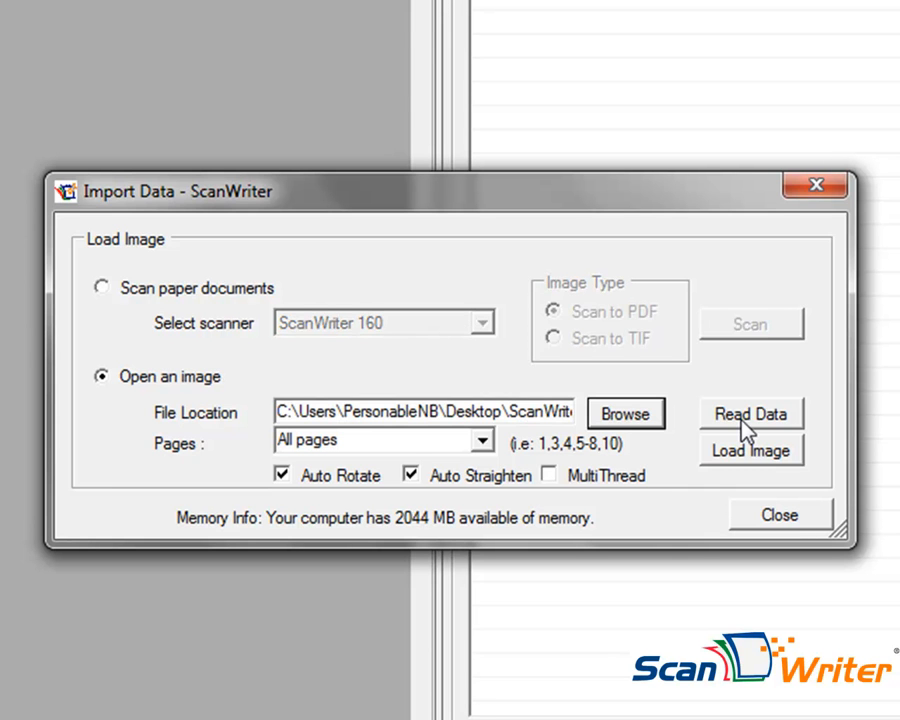
pyautogui.click(752, 414)
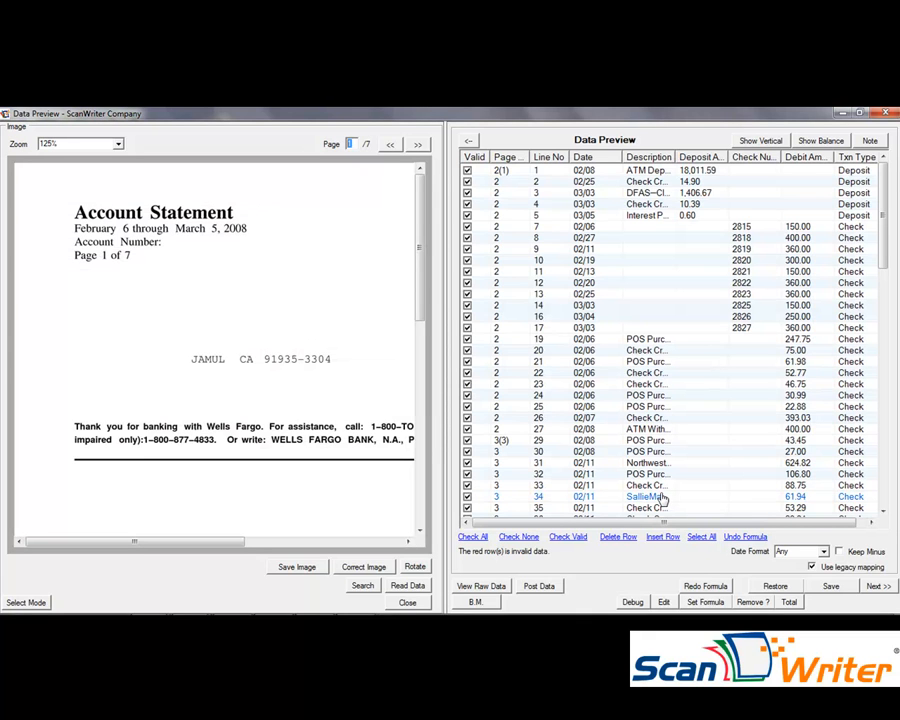
# - Look over the Data Preview rows and select every extracted transaction
pyautogui.click(648, 474)
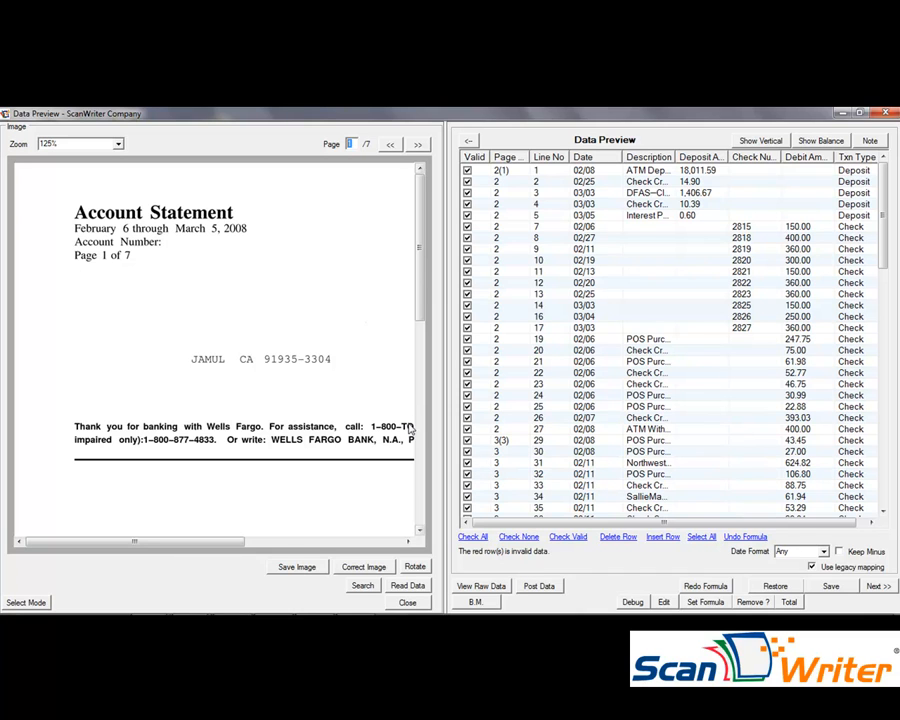
pyautogui.click(648, 440)
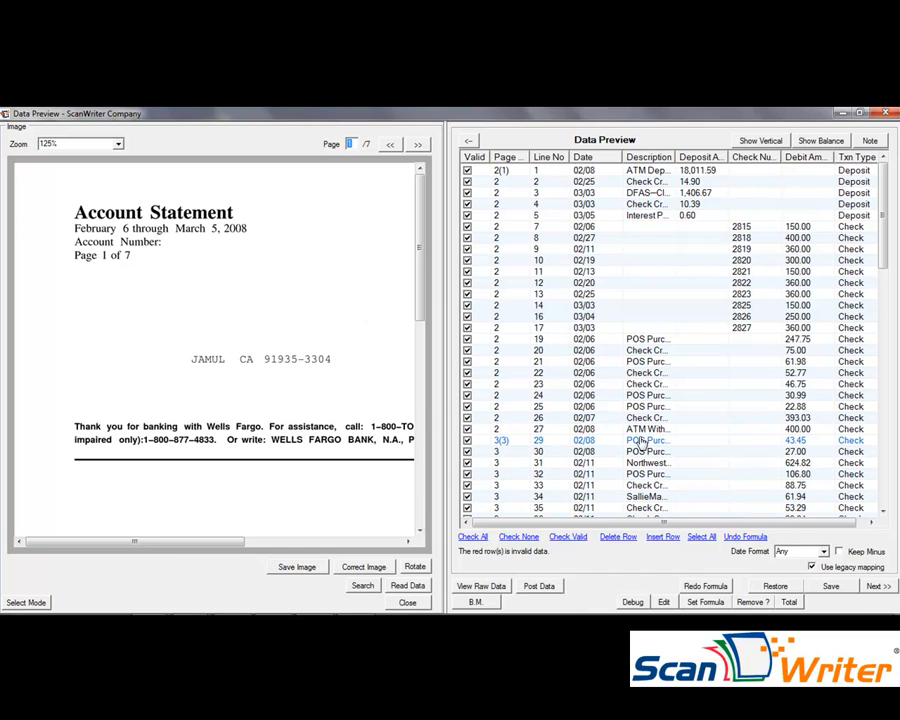
pyautogui.moveTo(644, 444)
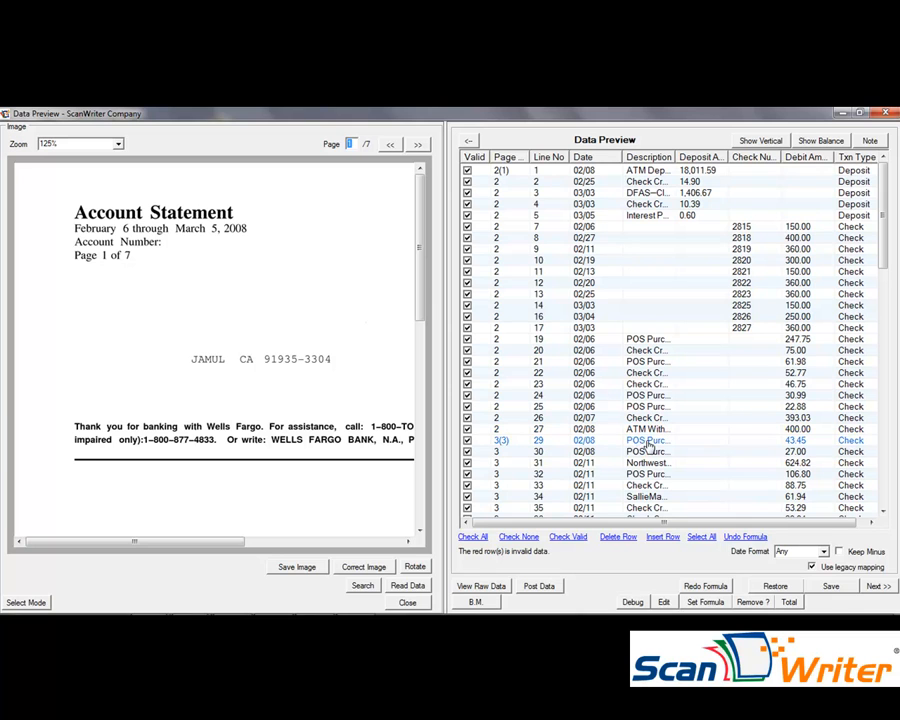
pyautogui.click(700, 536)
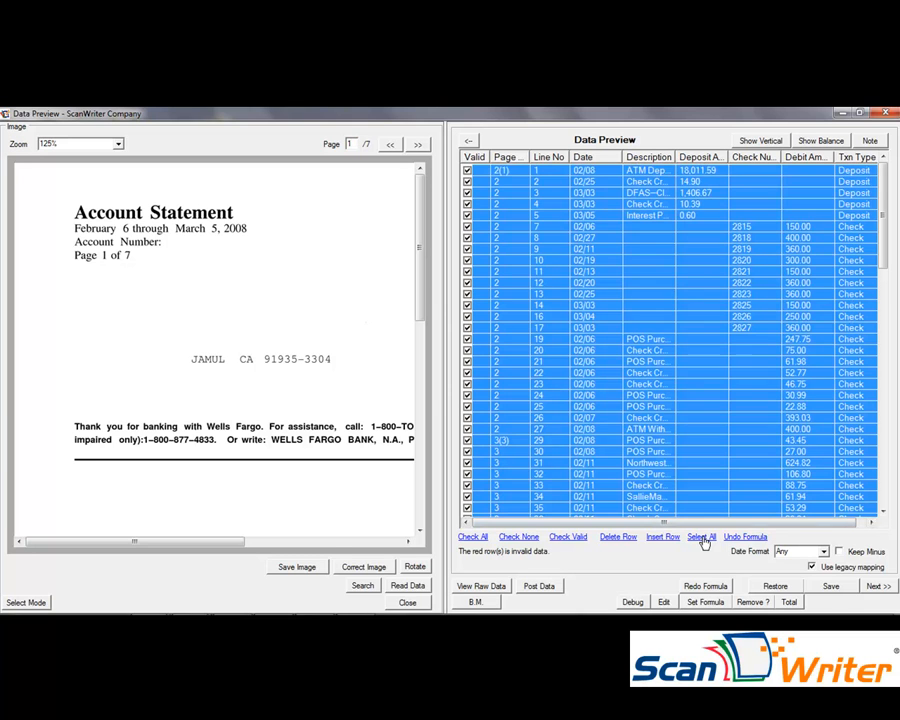
# - Total the rows: deposits 19,444.15 and debits 16,678.86 match the statement; begin saving
pyautogui.click(788, 600)
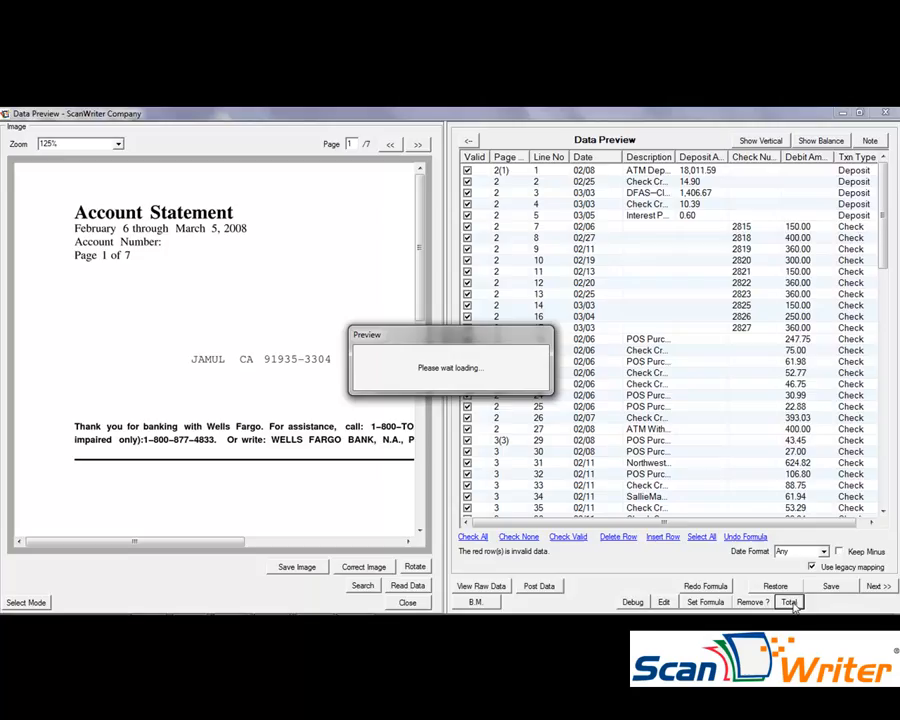
pyautogui.click(788, 600)
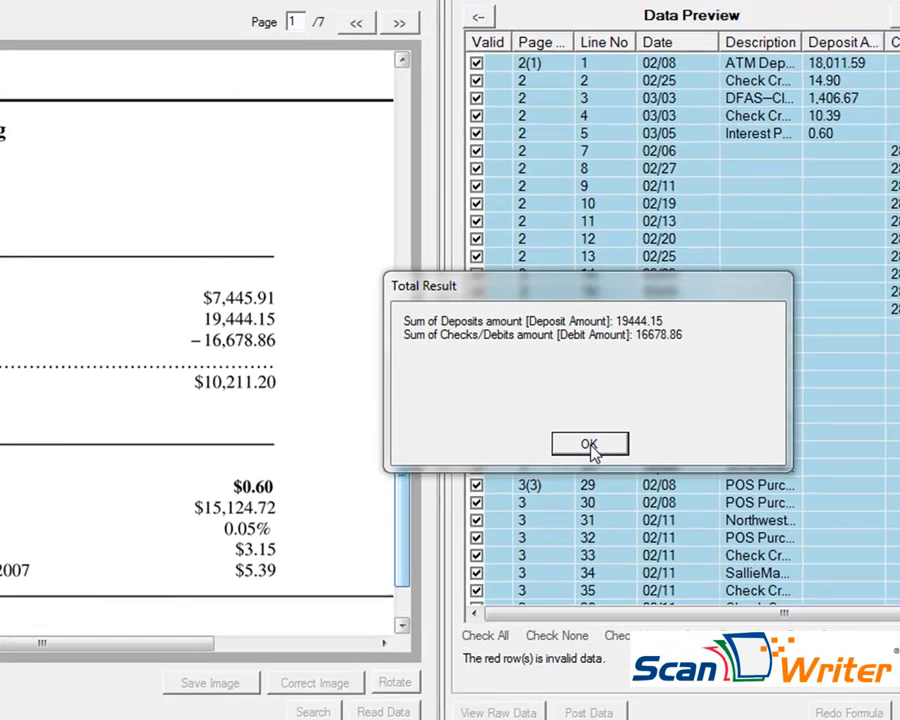
pyautogui.click(588, 444)
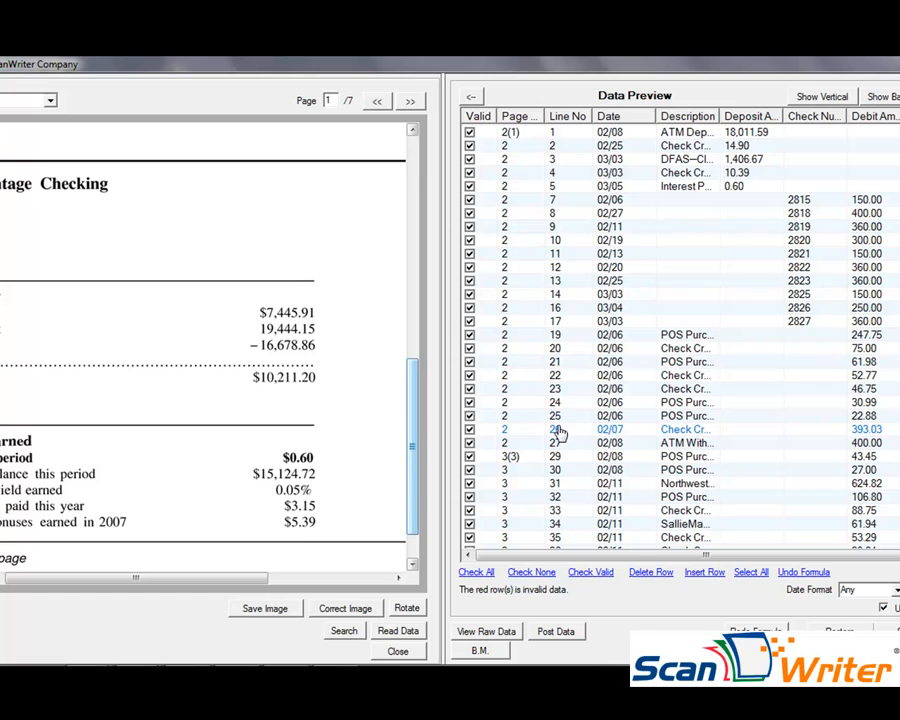
pyautogui.click(600, 442)
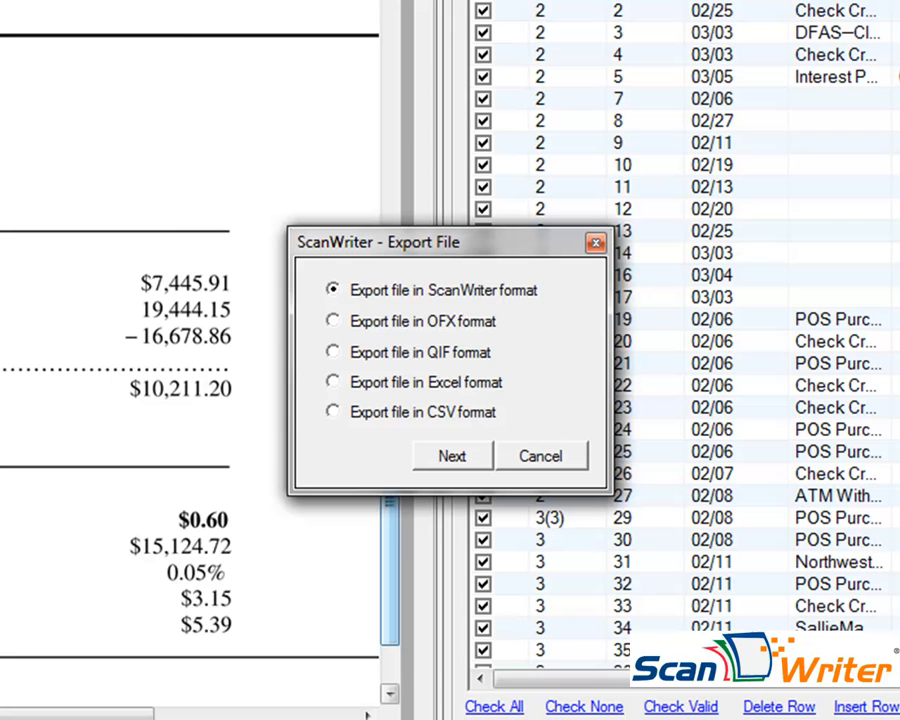
# - Export all columns of the transactions to an Excel file
pyautogui.click(332, 382)
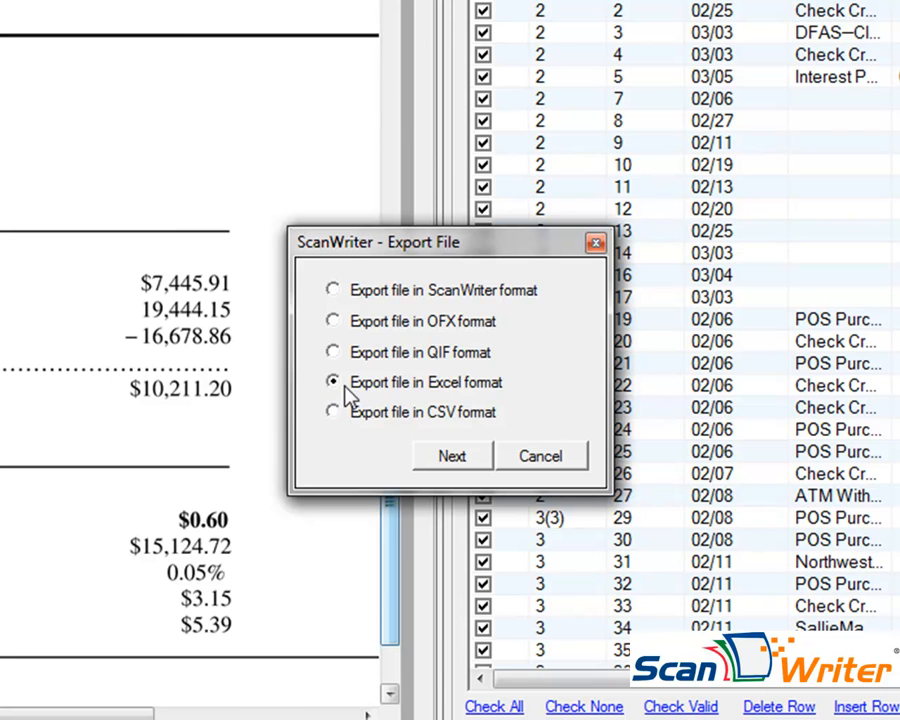
pyautogui.click(452, 456)
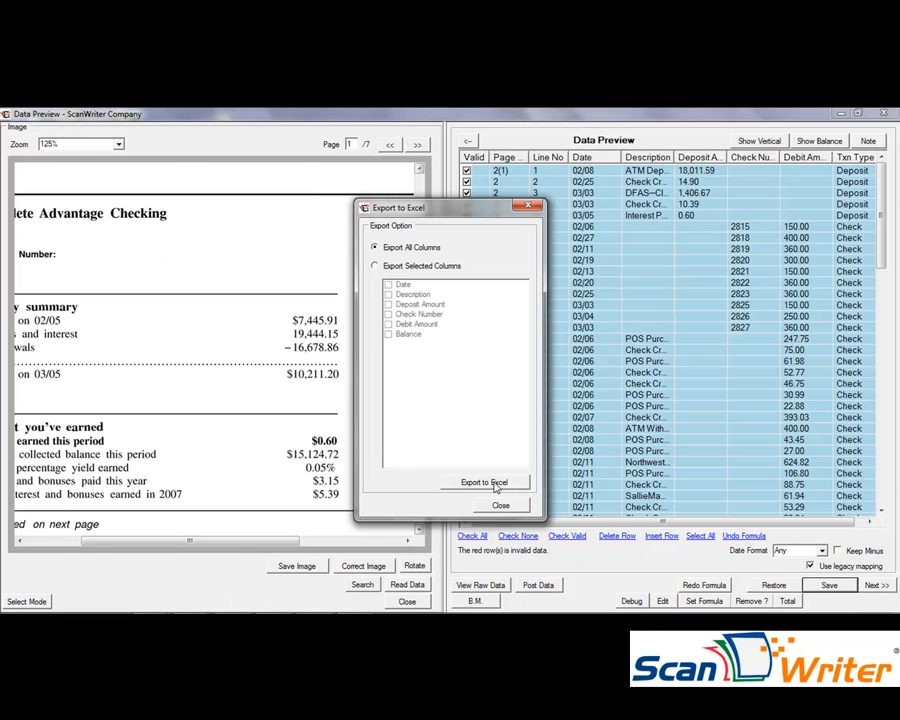
pyautogui.click(484, 482)
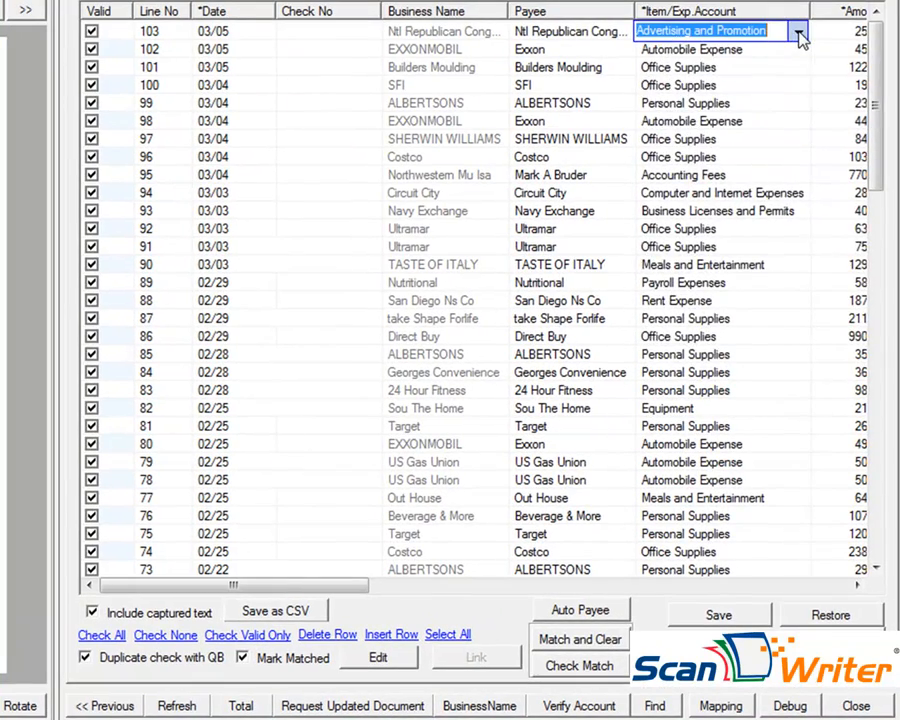
# - Check a payee's expense account choices and complete the import into the QuickBooks register
pyautogui.click(798, 32)
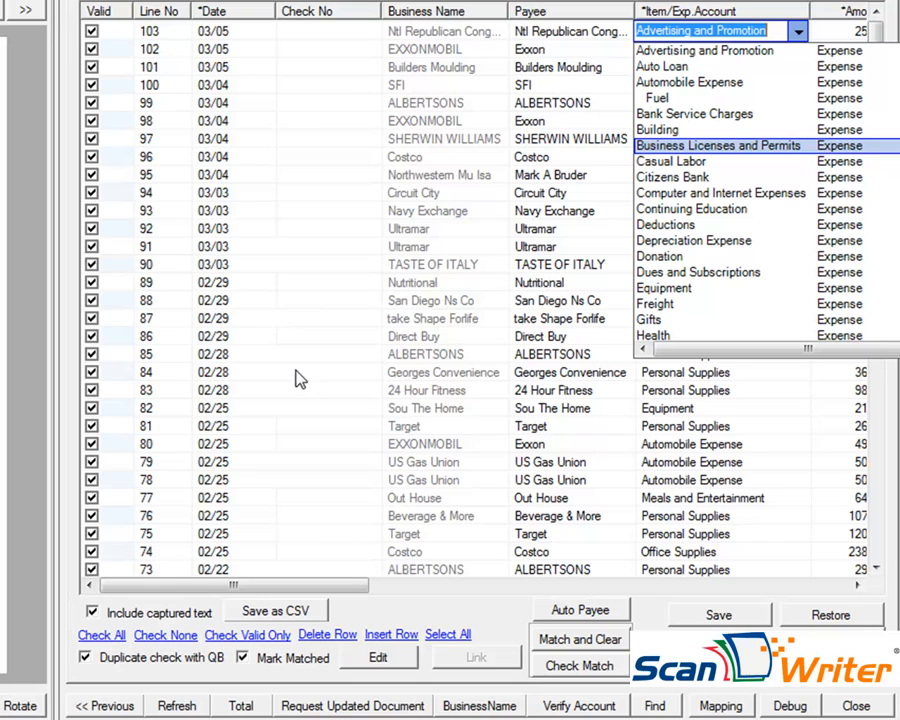
pyautogui.moveTo(164, 558)
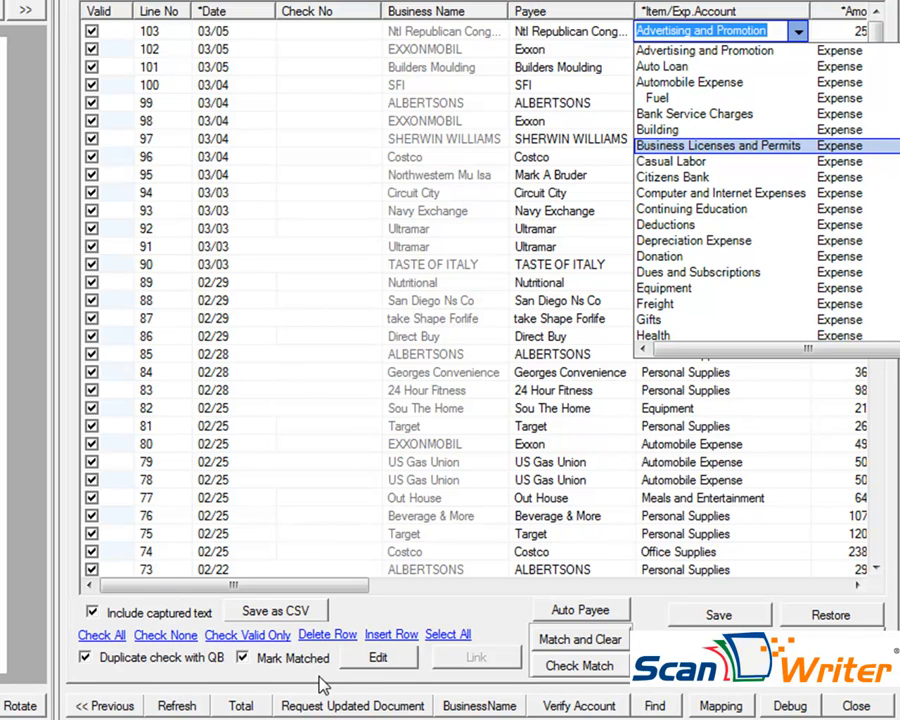
pyautogui.moveTo(324, 664)
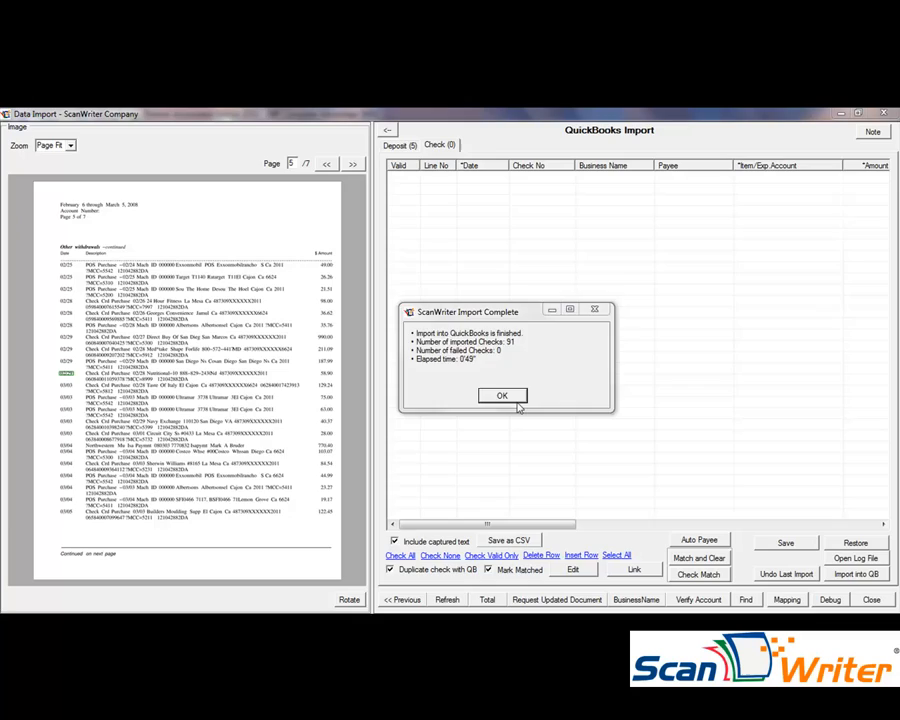
pyautogui.click(502, 396)
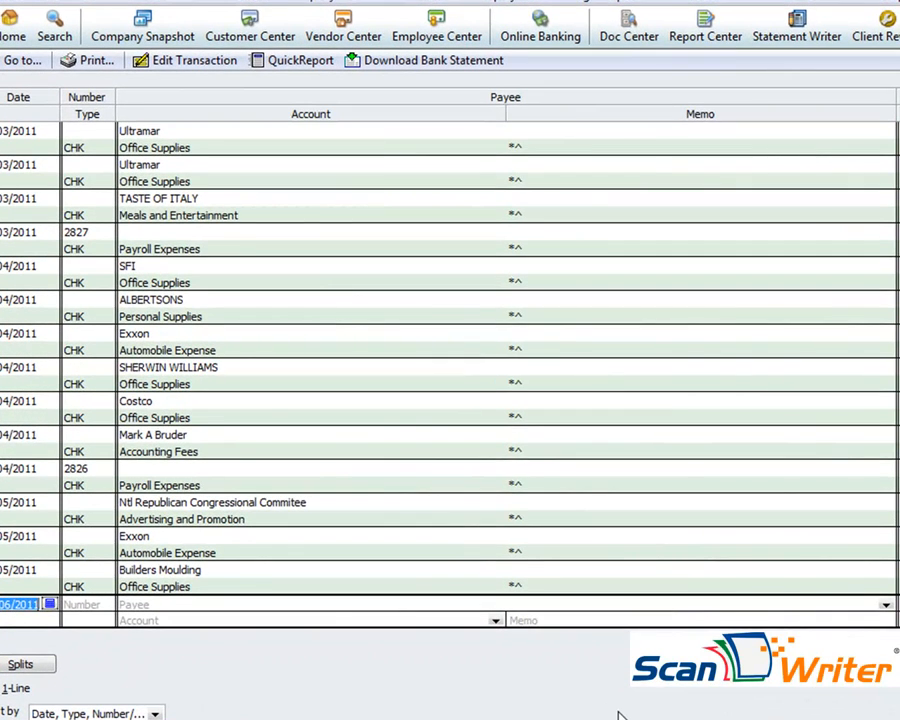
pyautogui.moveTo(524, 420)
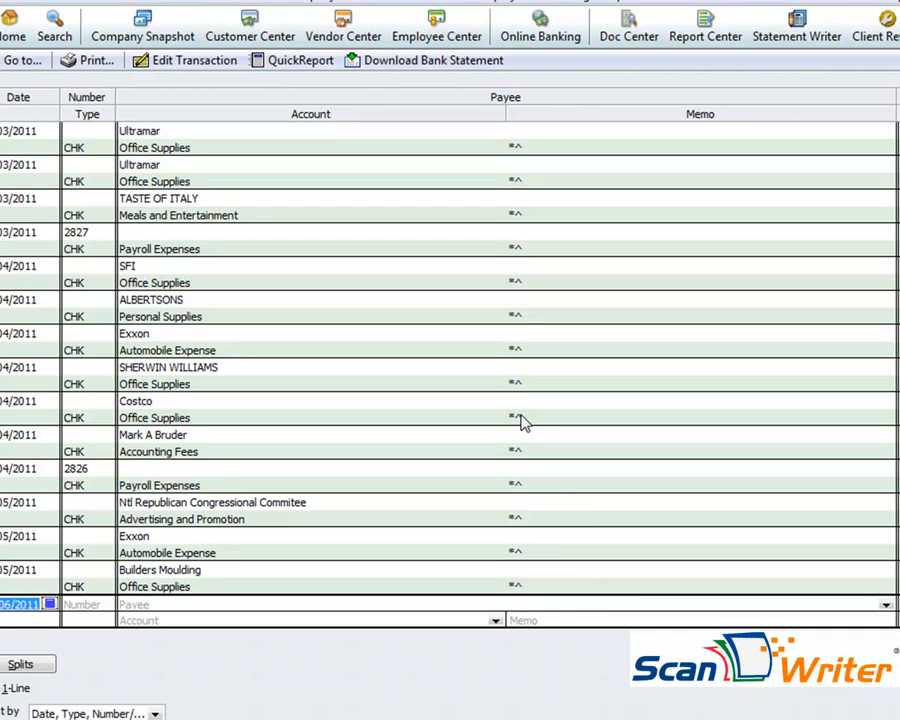